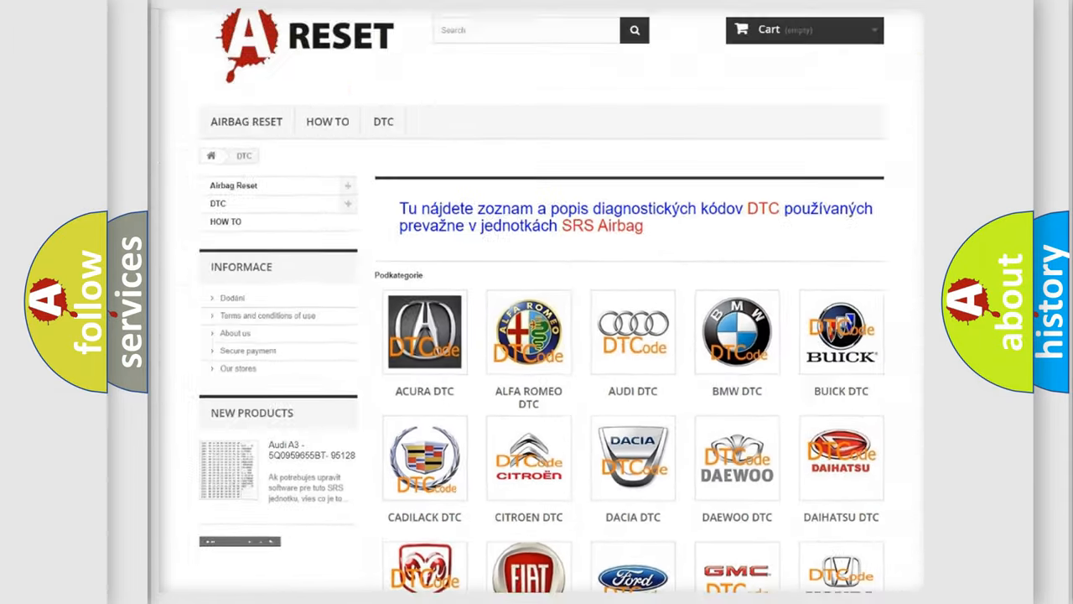
Open the Toyota DTC tile and scroll through its subcategory grid, returning to the top.
{"action": "scroll", "scroll_direction": "down", "scroll_amount": 3}
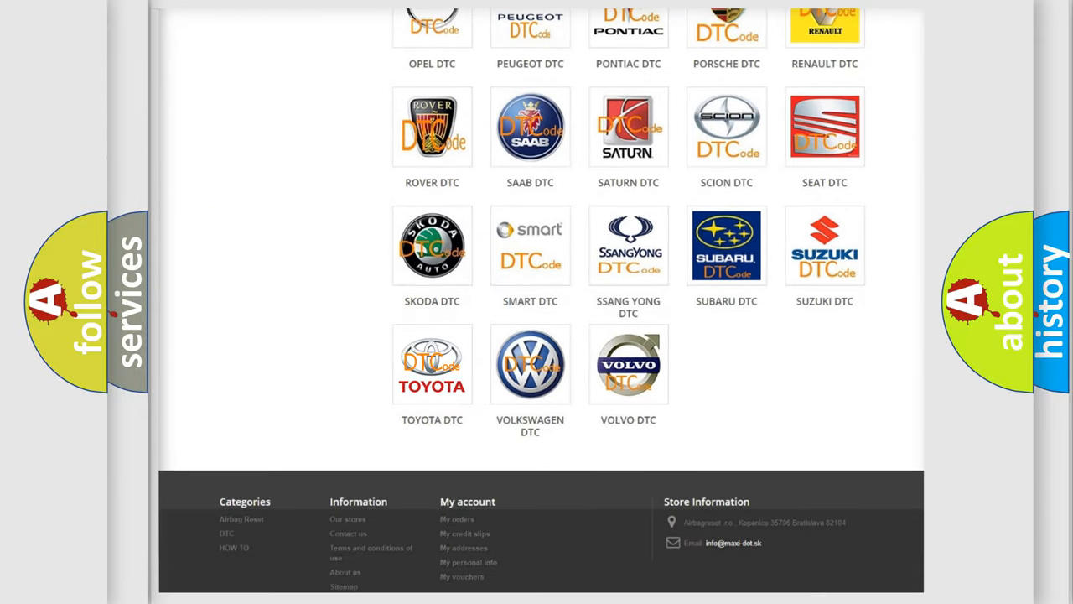
{"action": "left_click", "coordinate": [432, 364]}
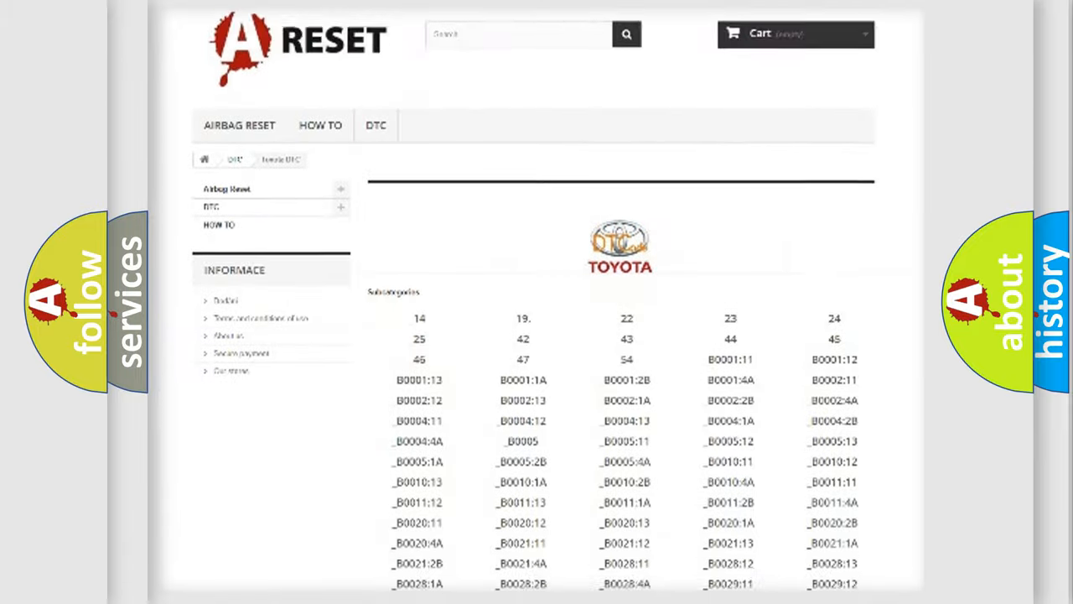
{"action": "scroll", "scroll_direction": "down", "scroll_amount": 3}
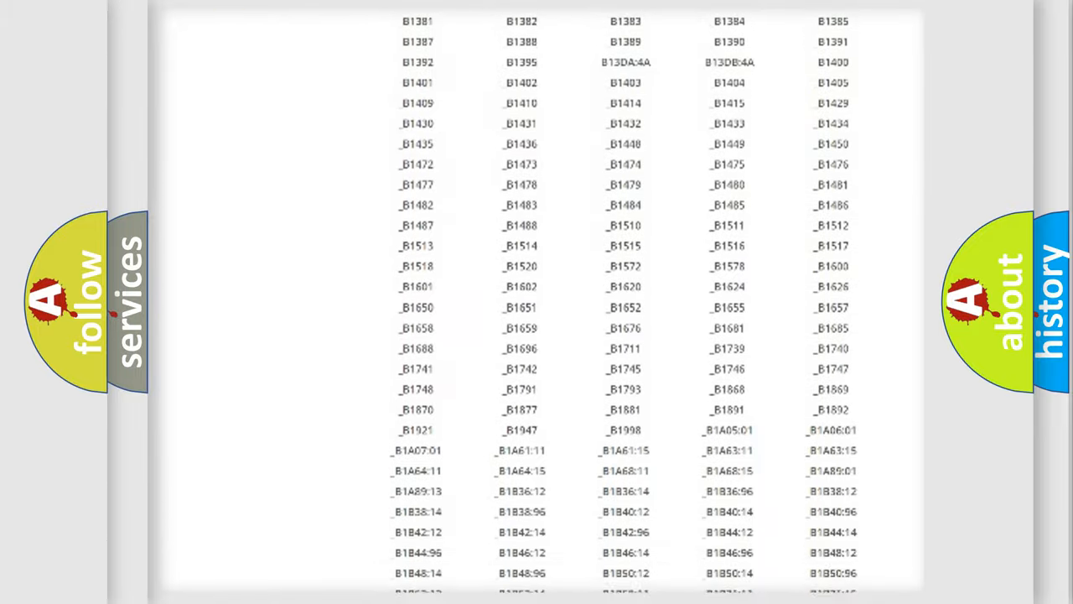
{"action": "scroll", "scroll_direction": "up", "scroll_amount": 3}
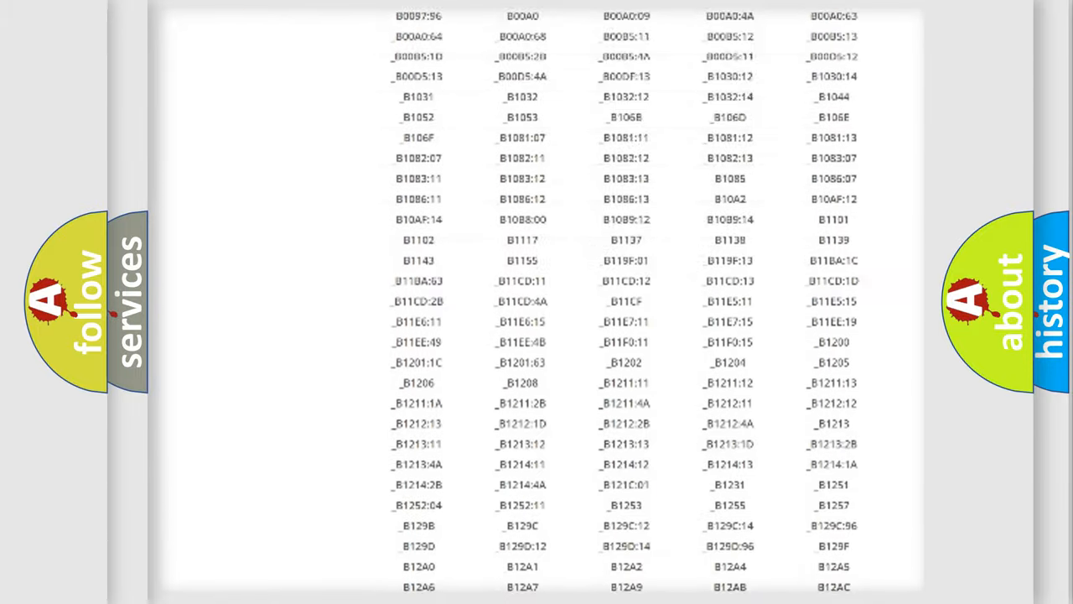
{"action": "scroll", "scroll_direction": "up", "scroll_amount": 3}
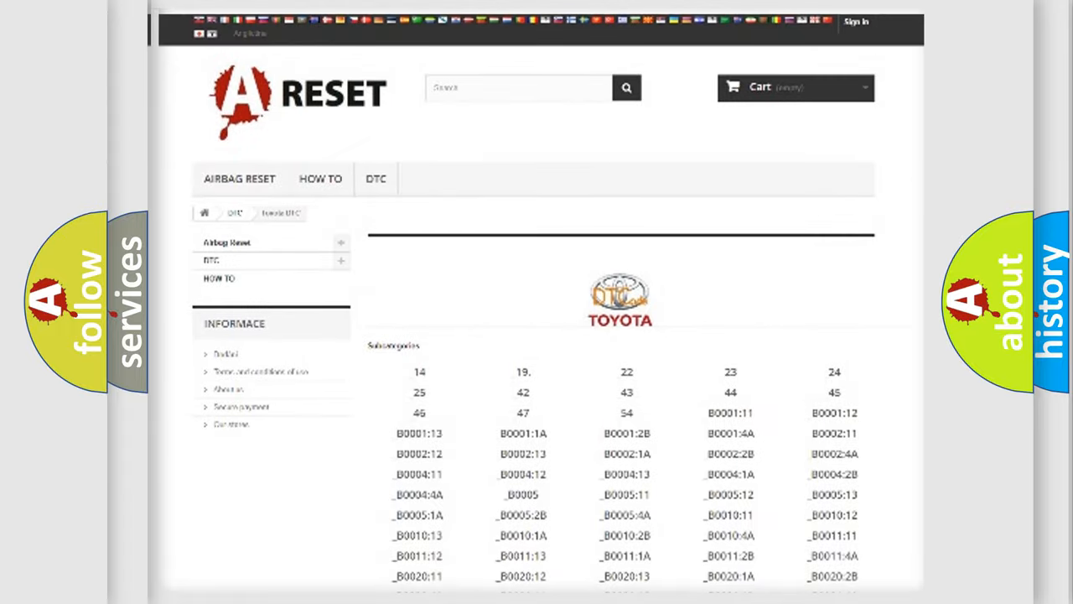